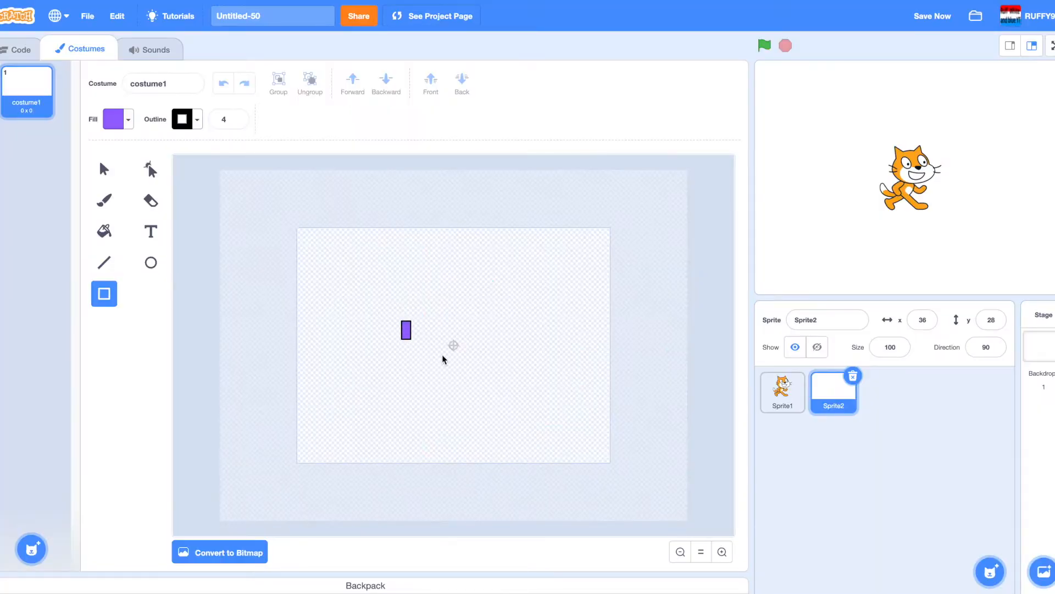
Enlarge the rectangle to button size, centre it, and fill it bright green.
{"action": "left_click_drag", "start_coordinate": [411, 338], "coordinate": [474, 345]}
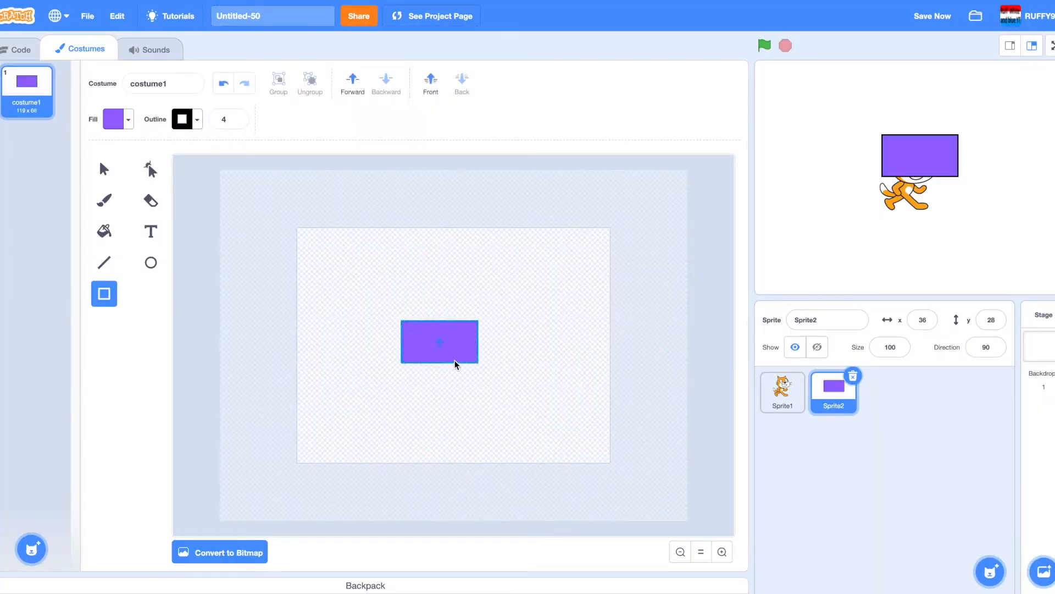
{"action": "left_click_drag", "start_coordinate": [438, 341], "coordinate": [453, 345]}
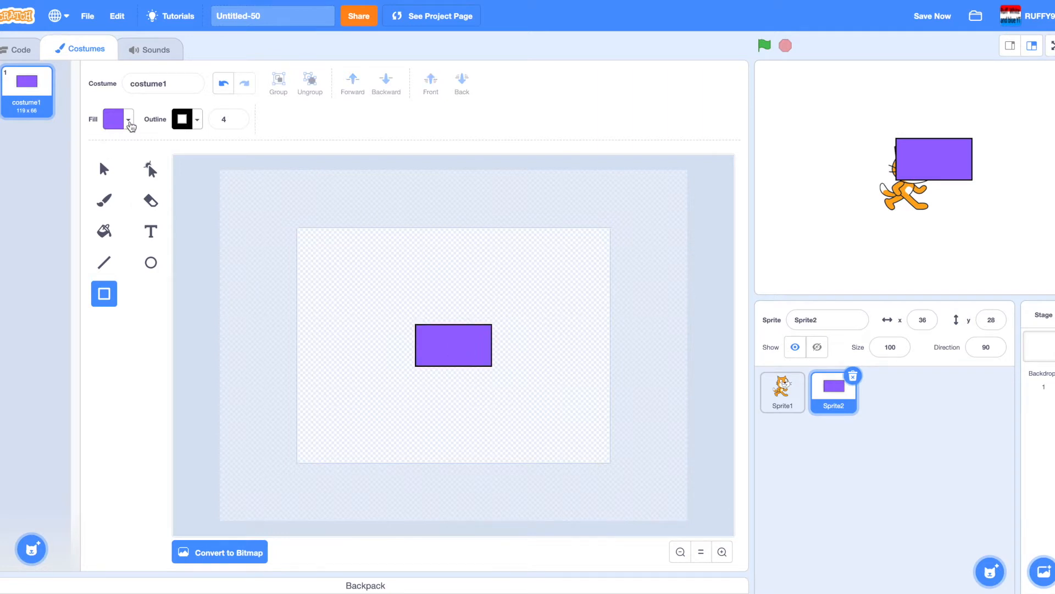
{"action": "left_click", "coordinate": [128, 119]}
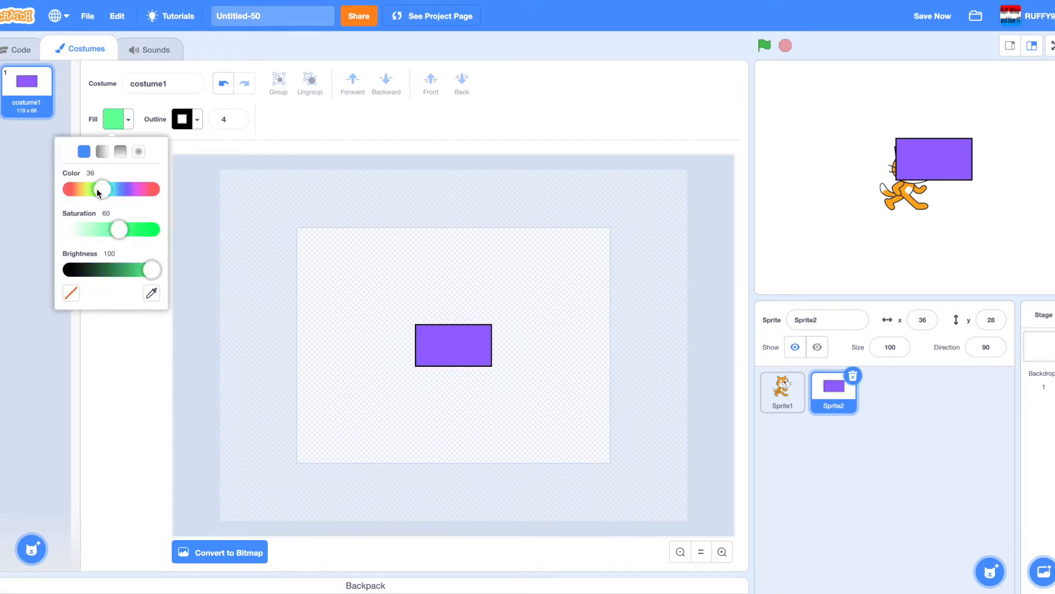
{"action": "left_click_drag", "start_coordinate": [103, 189], "coordinate": [99, 188]}
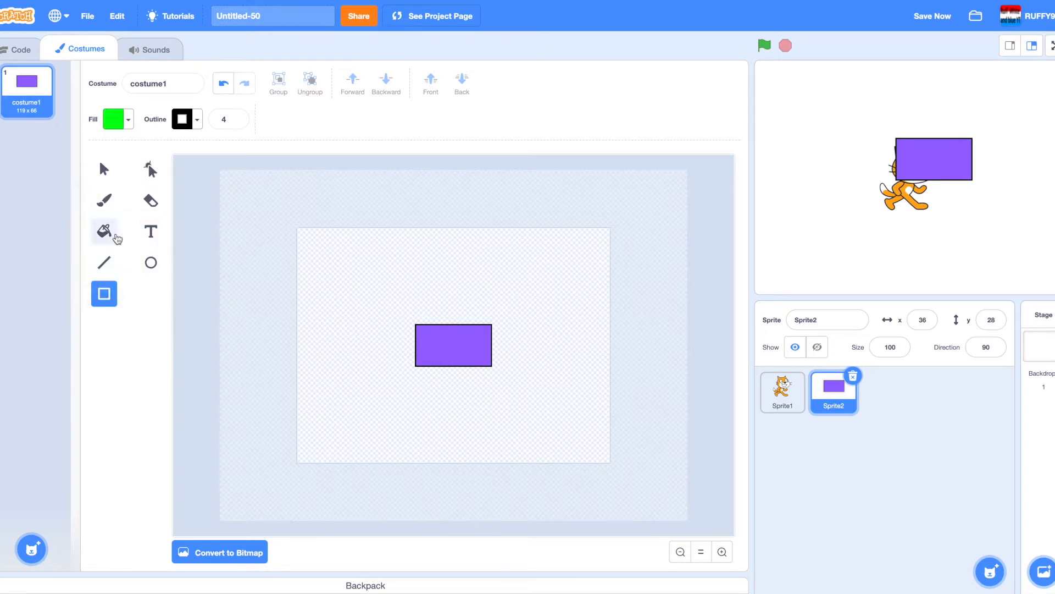
{"action": "left_click", "coordinate": [452, 346]}
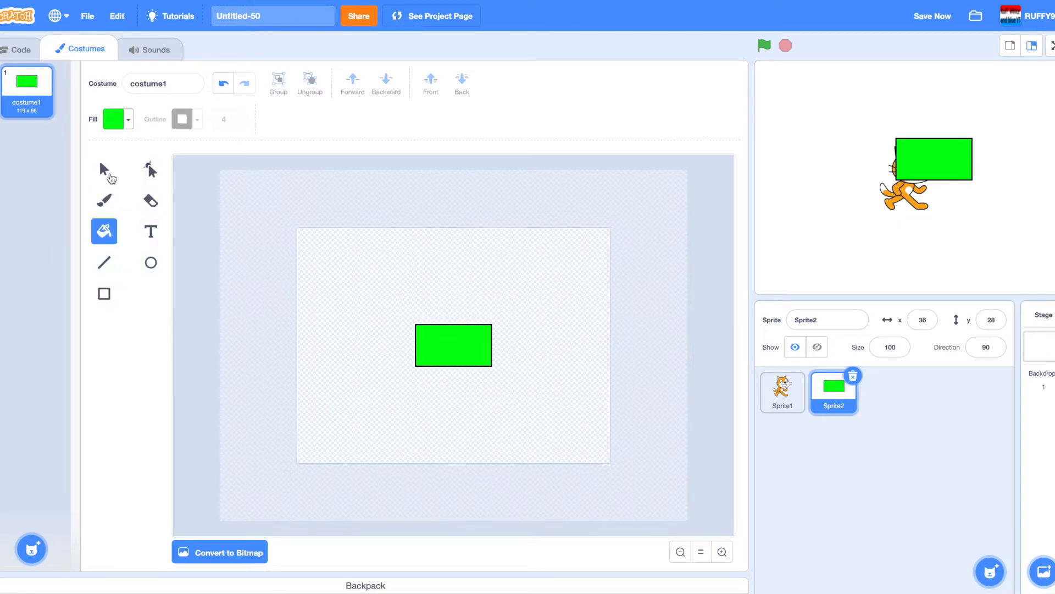
Thicken the rectangle's black outline to width 6.
{"action": "left_click", "coordinate": [104, 169]}
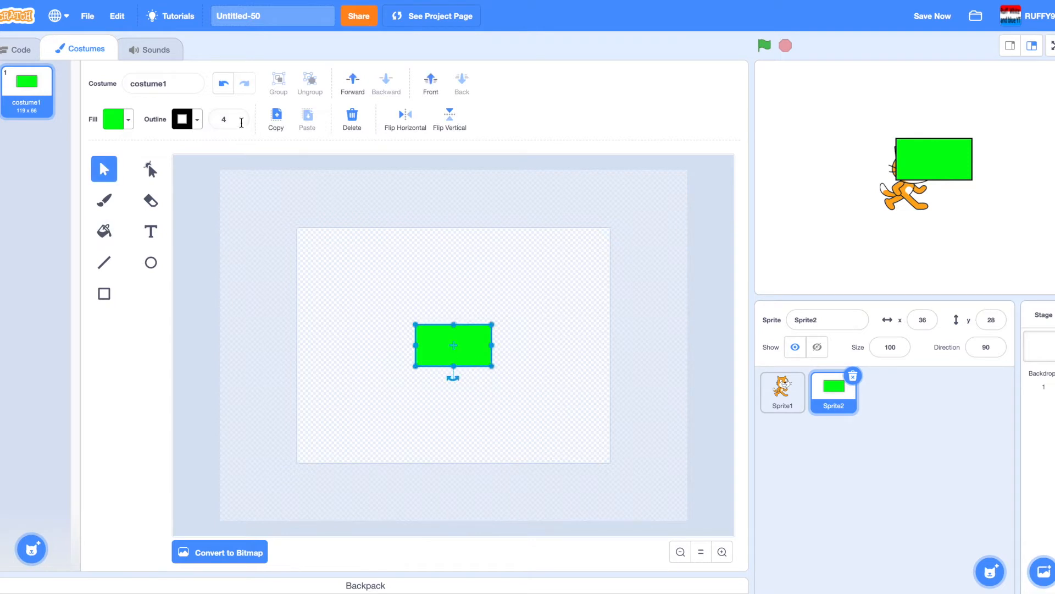
{"action": "left_click", "coordinate": [239, 116]}
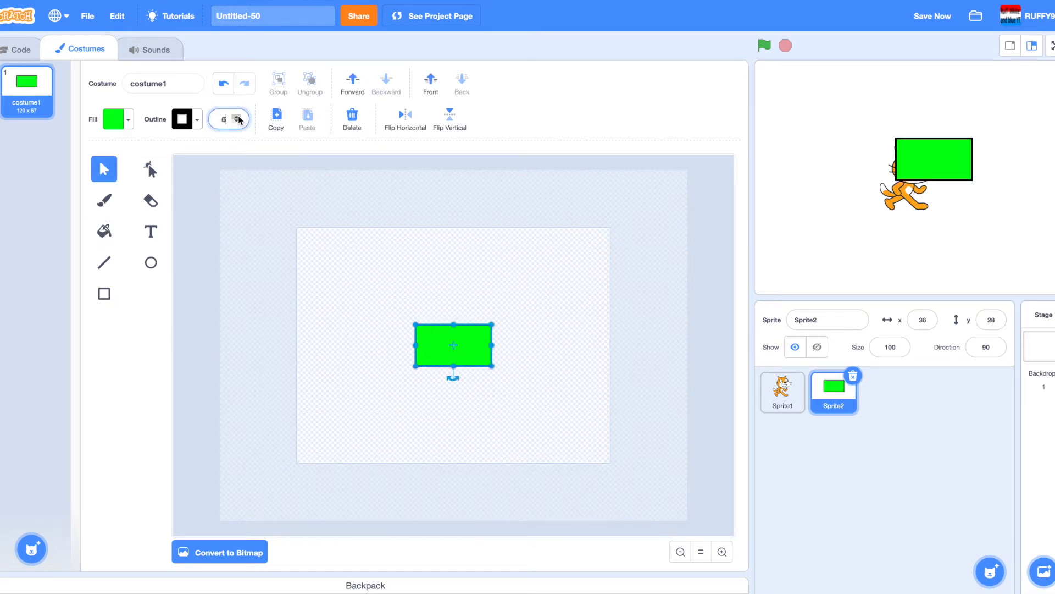
{"action": "left_click", "coordinate": [237, 115]}
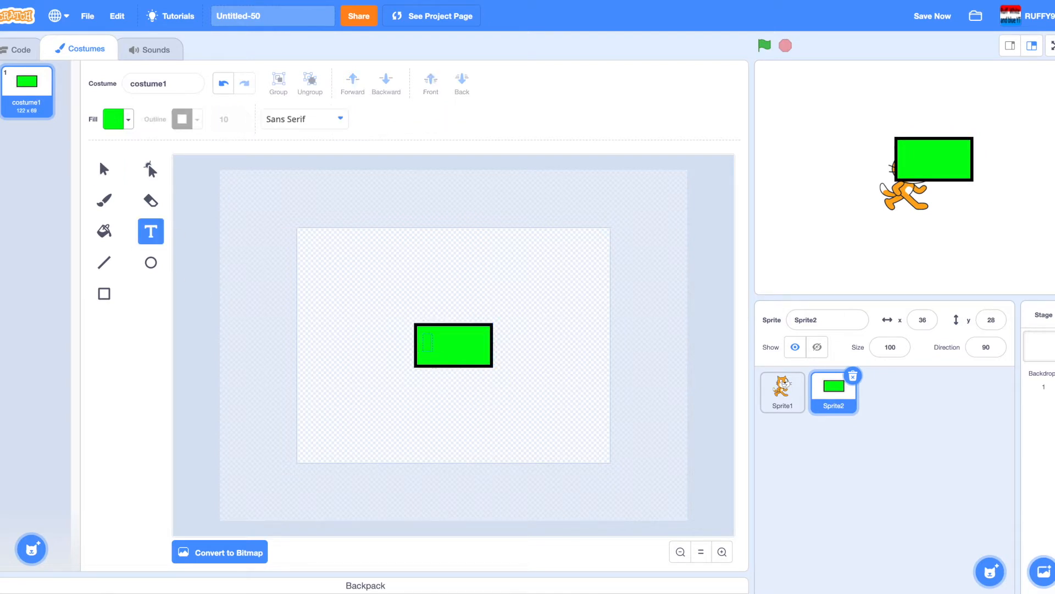
Write 'Start' in black text on the green button and select the label.
{"action": "left_click", "coordinate": [130, 119]}
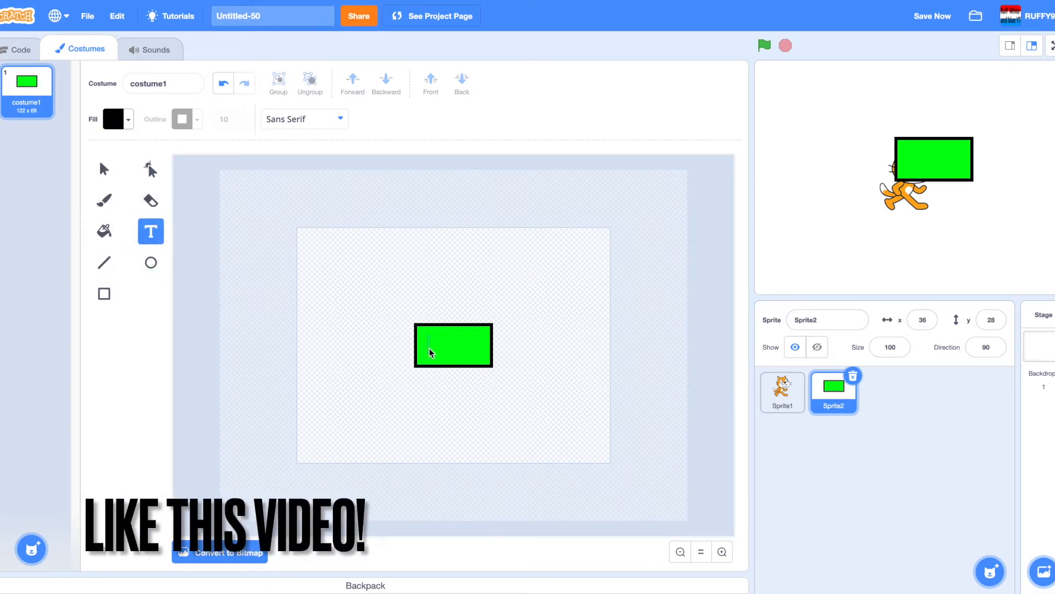
{"action": "type", "text": "Start"}
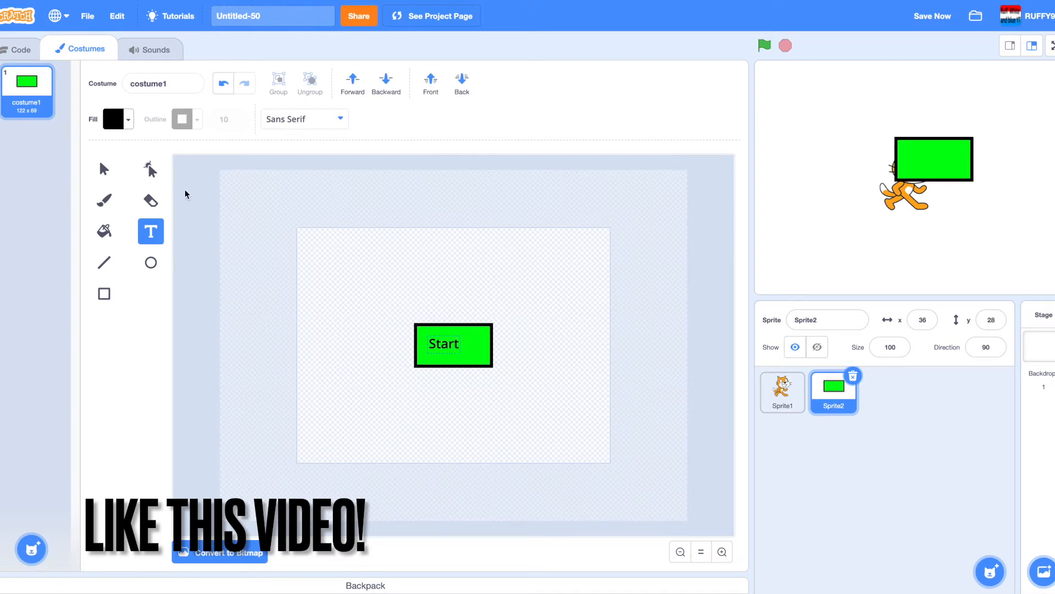
{"action": "left_click", "coordinate": [104, 169]}
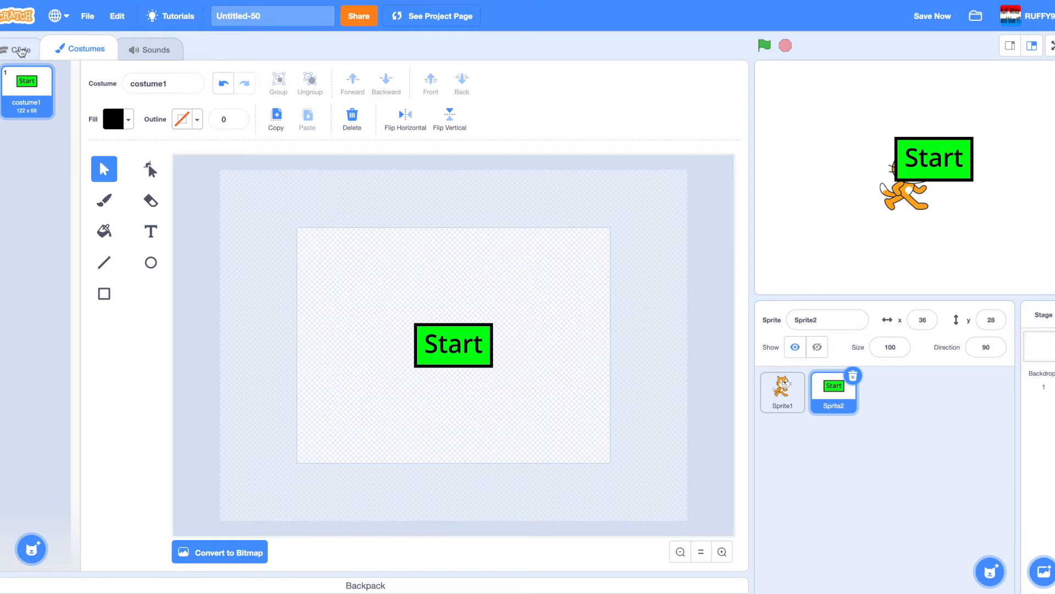
Place the button lower-left and add 'when flag clicked' with 'go to x:-169 y:-138'.
{"action": "left_click", "coordinate": [24, 48]}
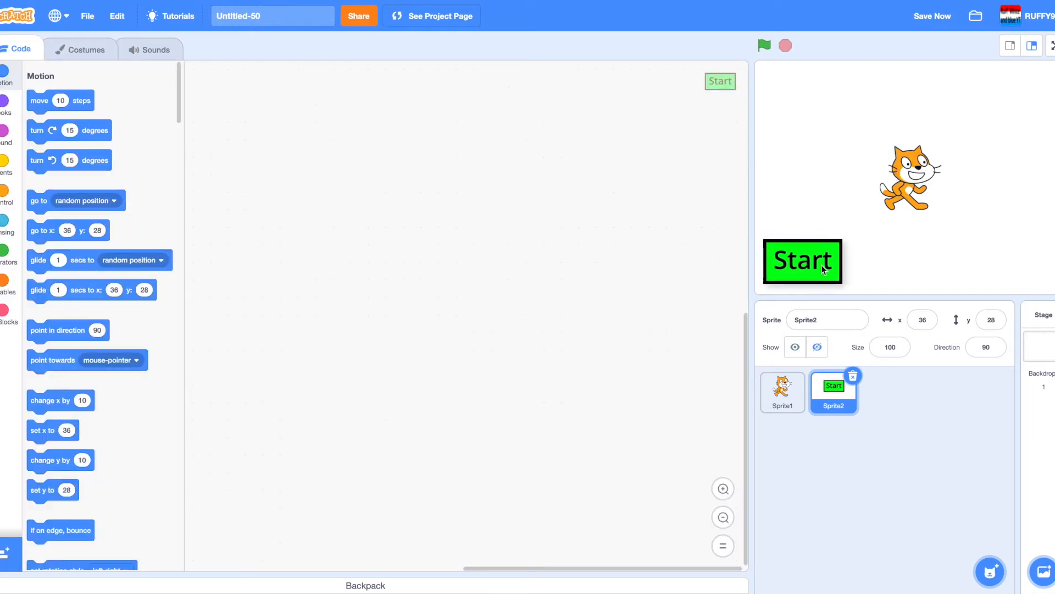
{"action": "left_click_drag", "start_coordinate": [803, 261], "coordinate": [801, 267]}
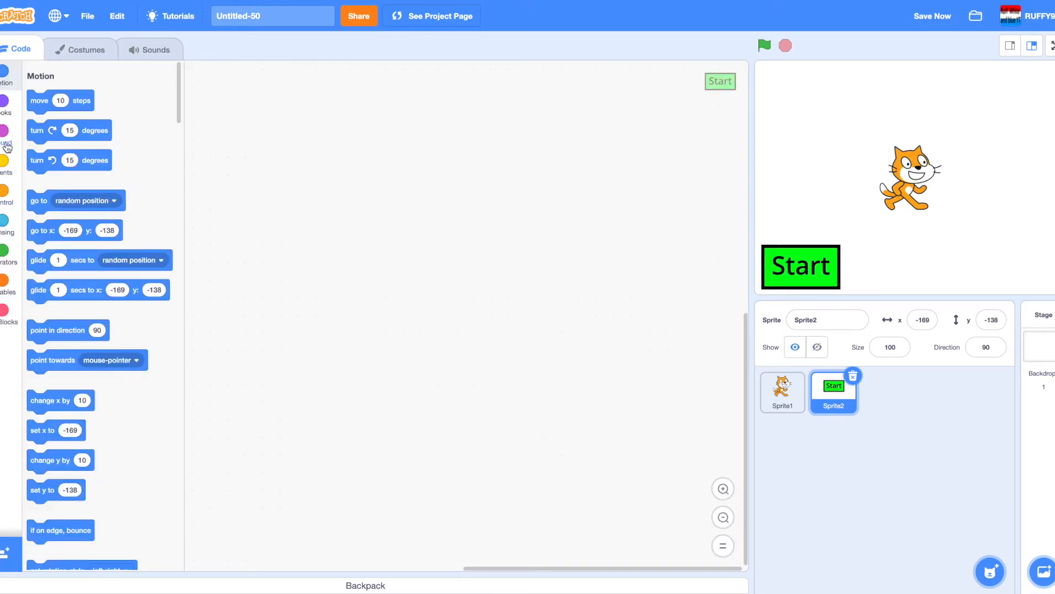
{"action": "left_click", "coordinate": [6, 165]}
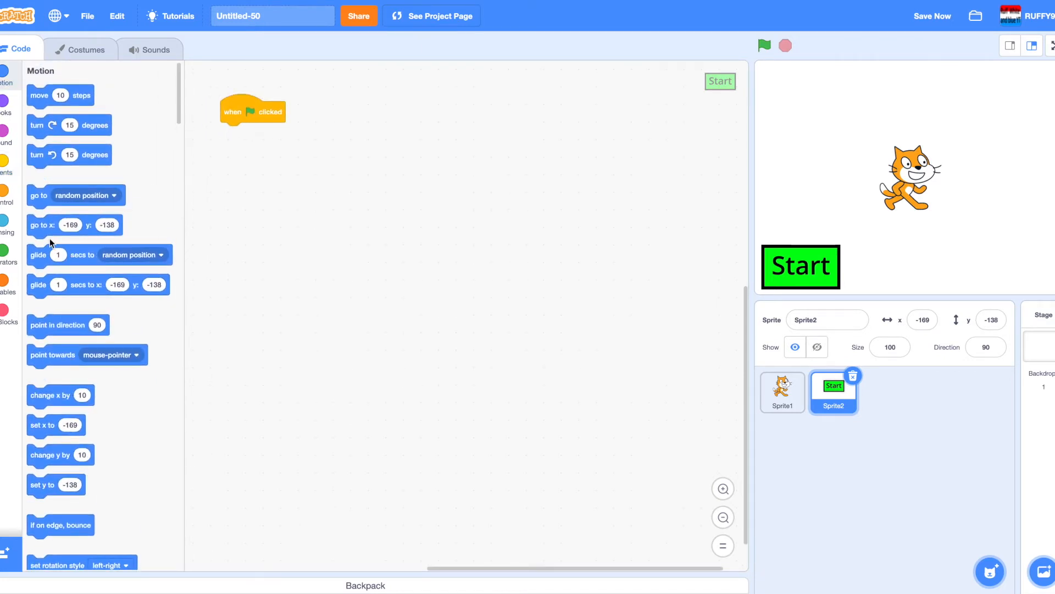
{"action": "left_click_drag", "start_coordinate": [74, 224], "coordinate": [236, 133]}
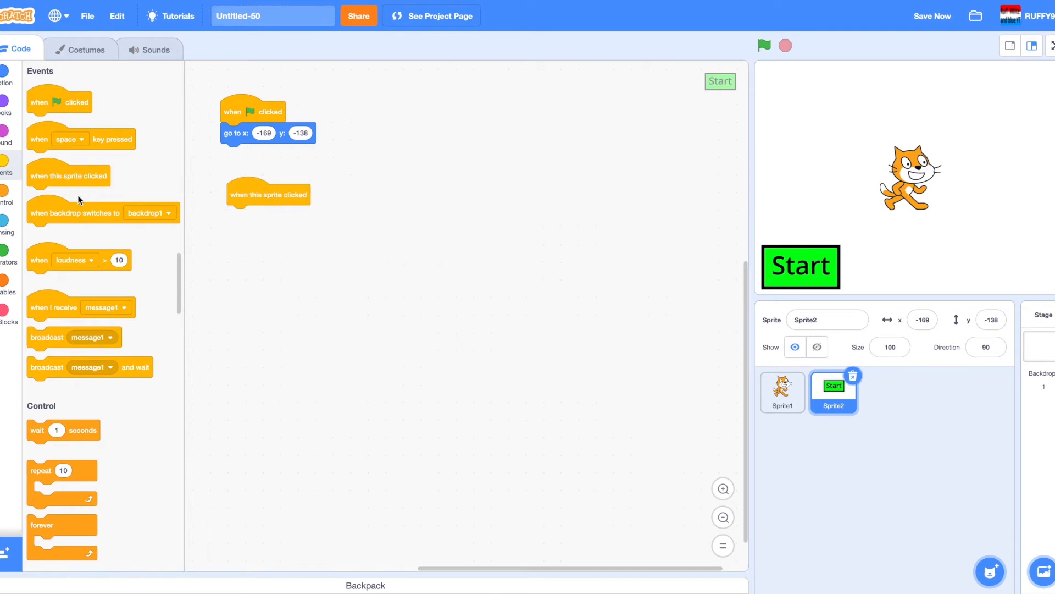
Add 'when this sprite clicked' broadcasting a new message named 'Start'.
{"action": "left_click_drag", "start_coordinate": [47, 337], "coordinate": [245, 215]}
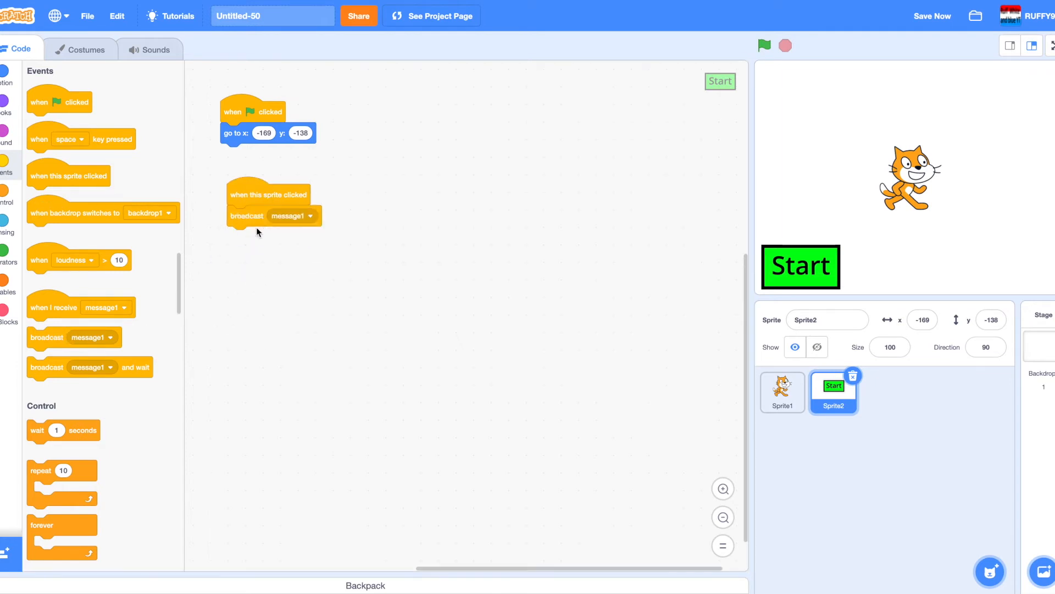
{"action": "left_click", "coordinate": [310, 216]}
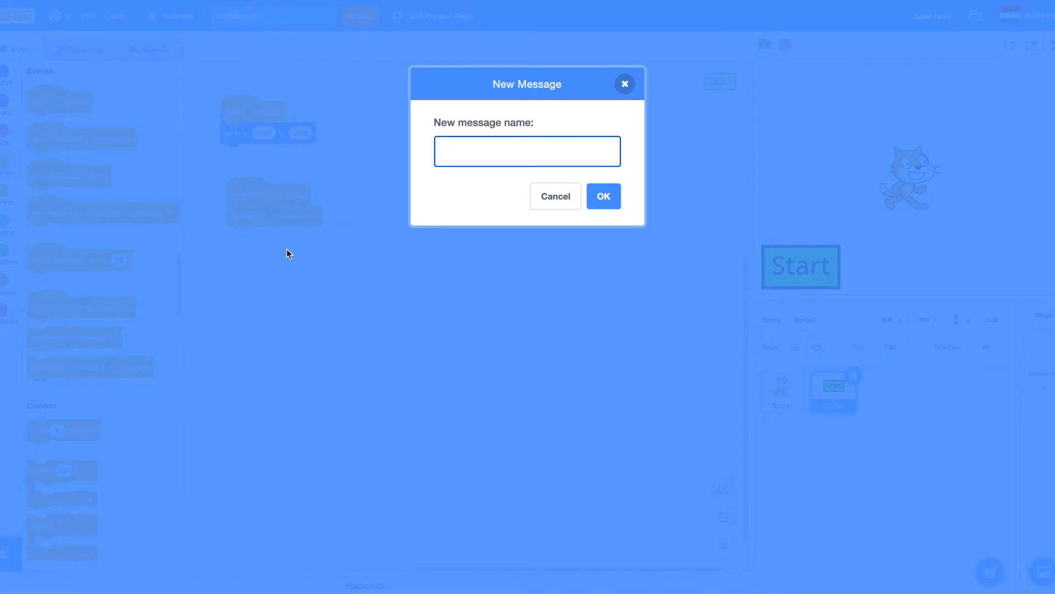
{"action": "type", "text": "Start"}
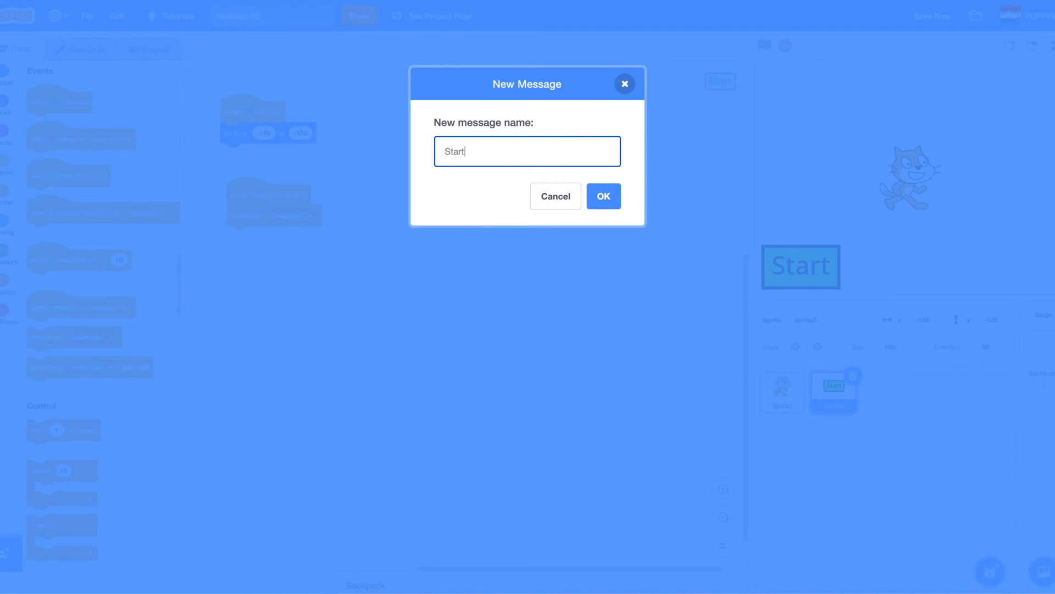
{"action": "left_click", "coordinate": [603, 196]}
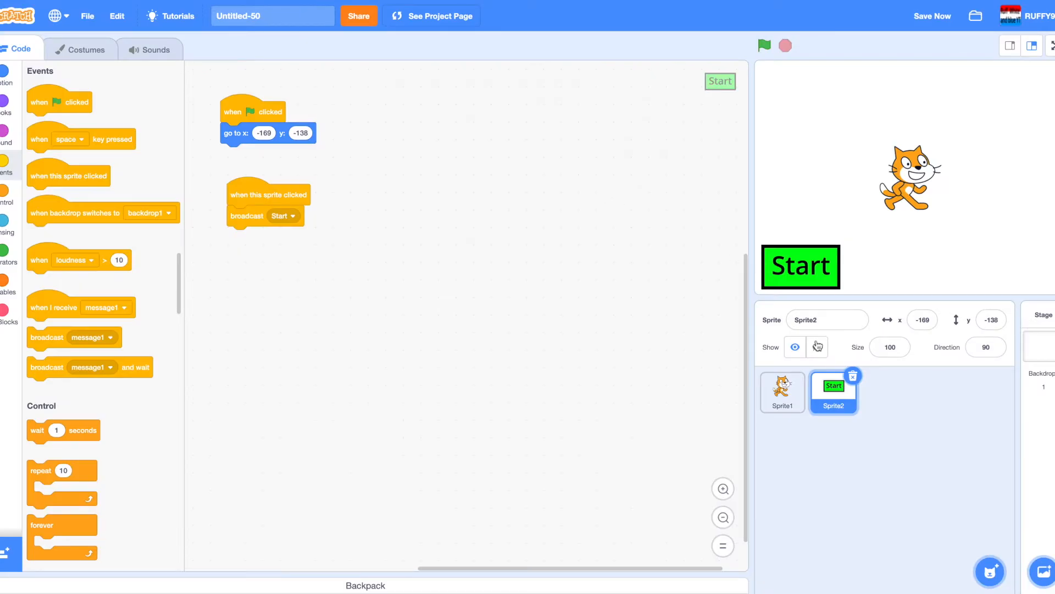
Script the cat: on receiving Start, forever glide to x:112 y:-9, wait 1 second, glide to x:-32 y:-8.
{"action": "left_click", "coordinate": [782, 391]}
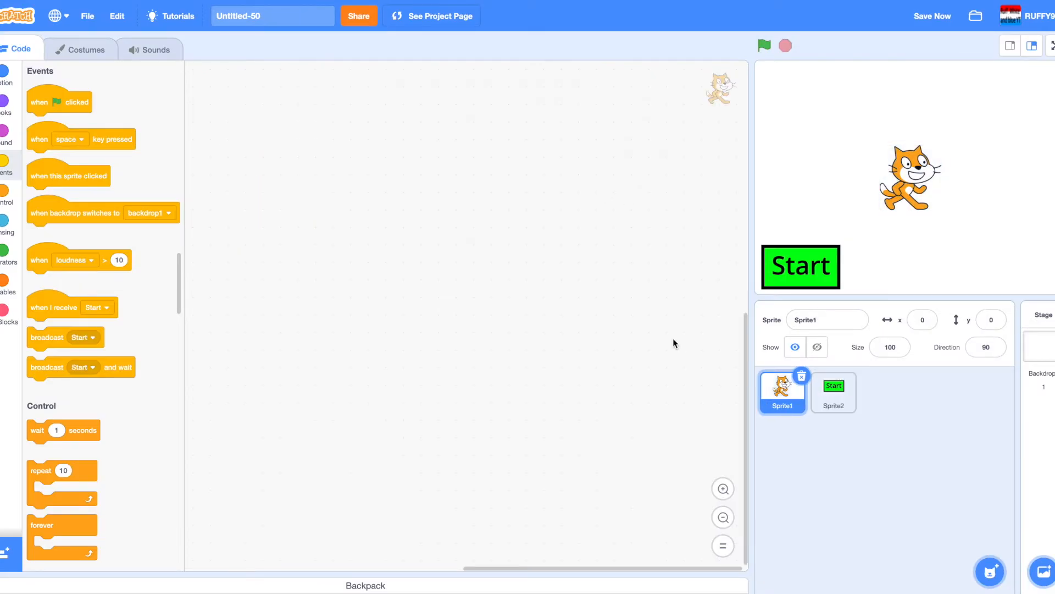
{"action": "mouse_move", "coordinate": [58, 167]}
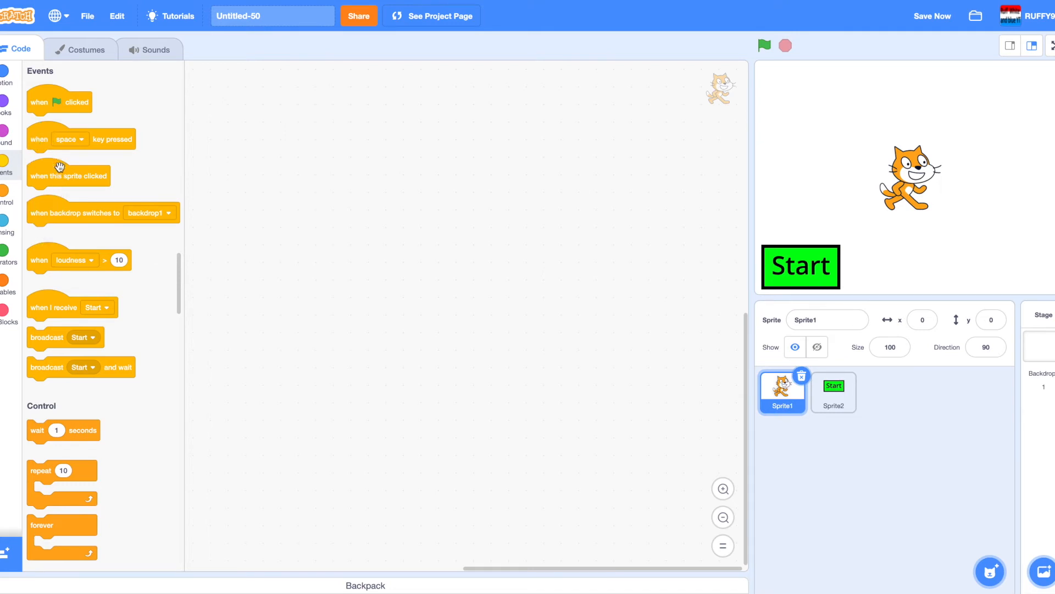
{"action": "left_click_drag", "start_coordinate": [53, 306], "coordinate": [262, 119]}
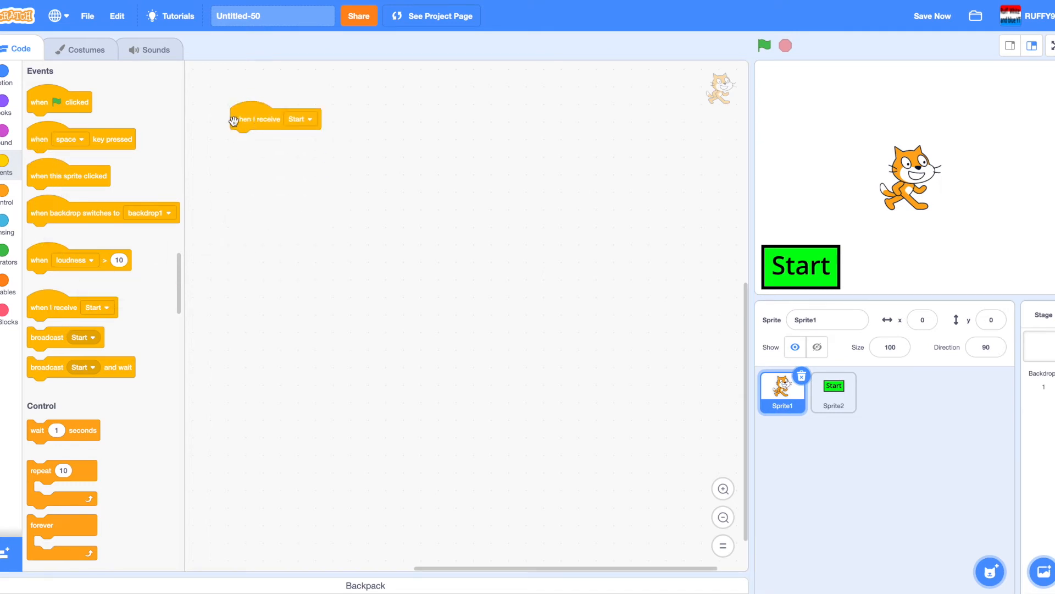
{"action": "left_click", "coordinate": [4, 74]}
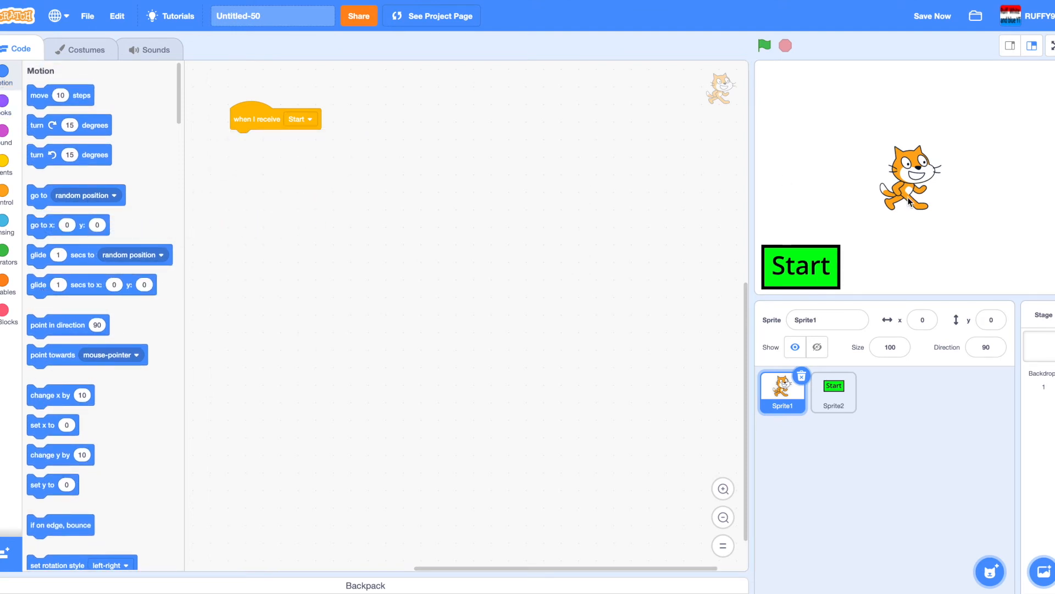
{"action": "left_click_drag", "start_coordinate": [908, 182], "coordinate": [981, 192]}
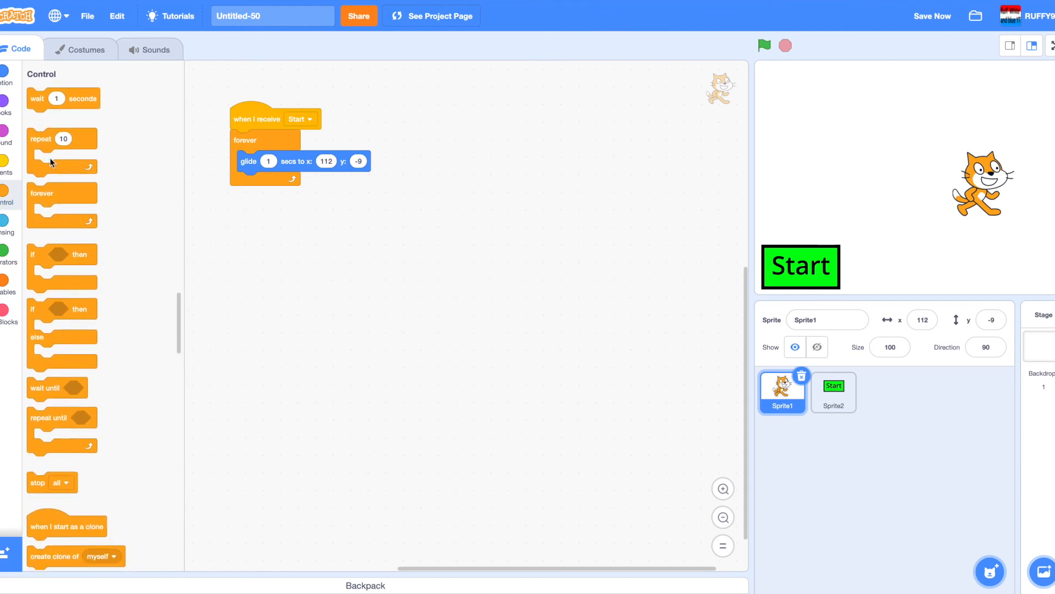
{"action": "left_click_drag", "start_coordinate": [36, 99], "coordinate": [246, 183]}
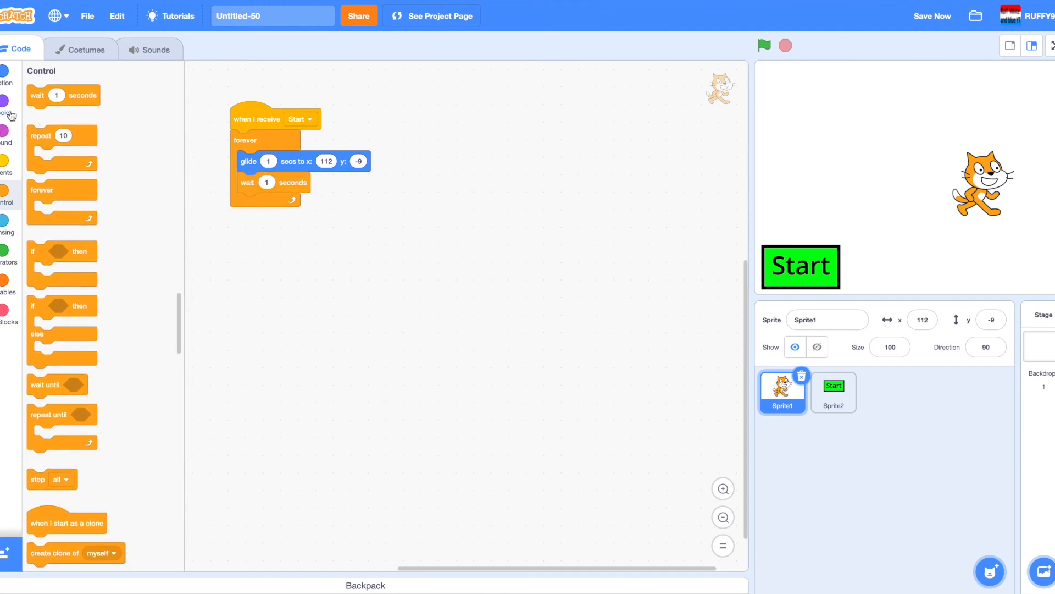
{"action": "left_click", "coordinate": [5, 73]}
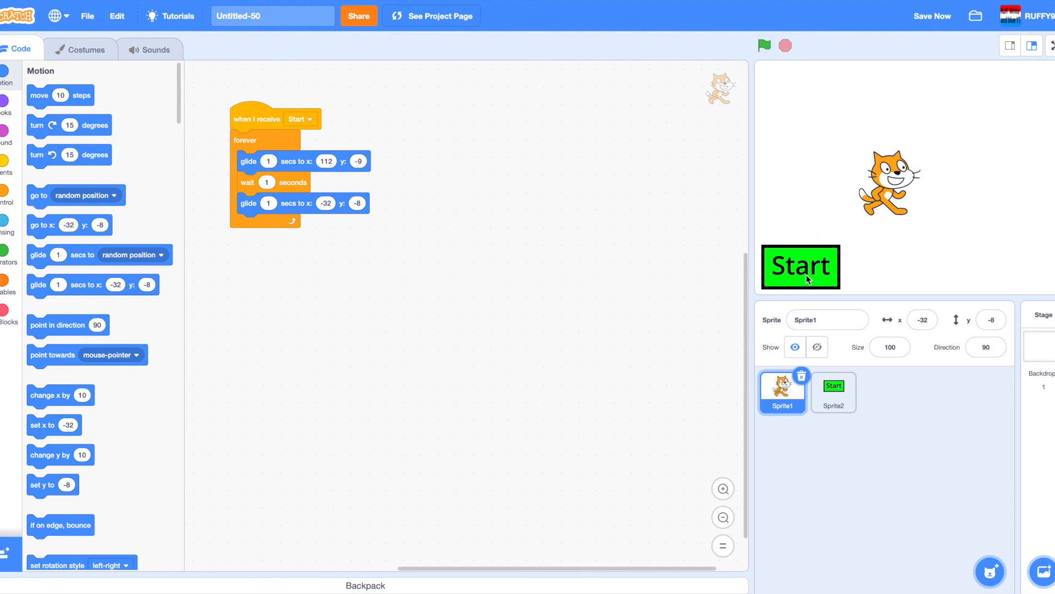
{"action": "left_click", "coordinate": [764, 45]}
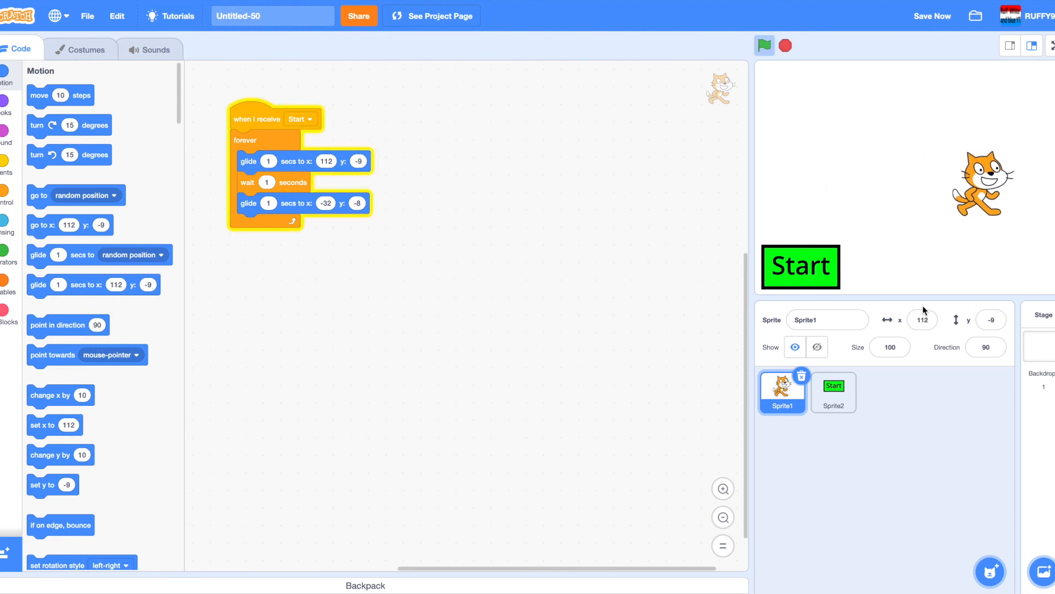
{"action": "left_click", "coordinate": [765, 45]}
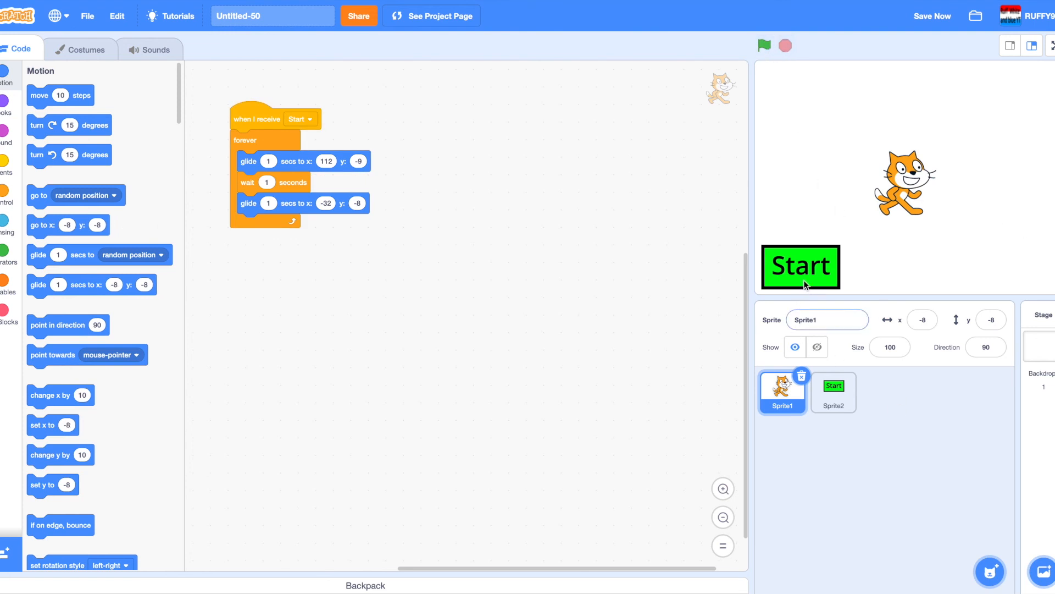
{"action": "left_click", "coordinate": [764, 45]}
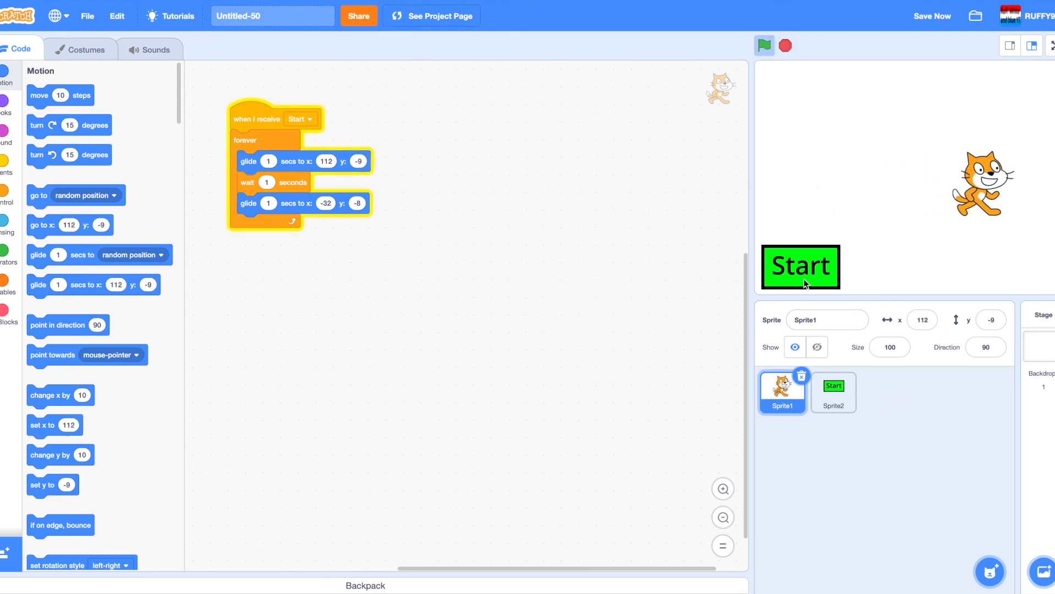